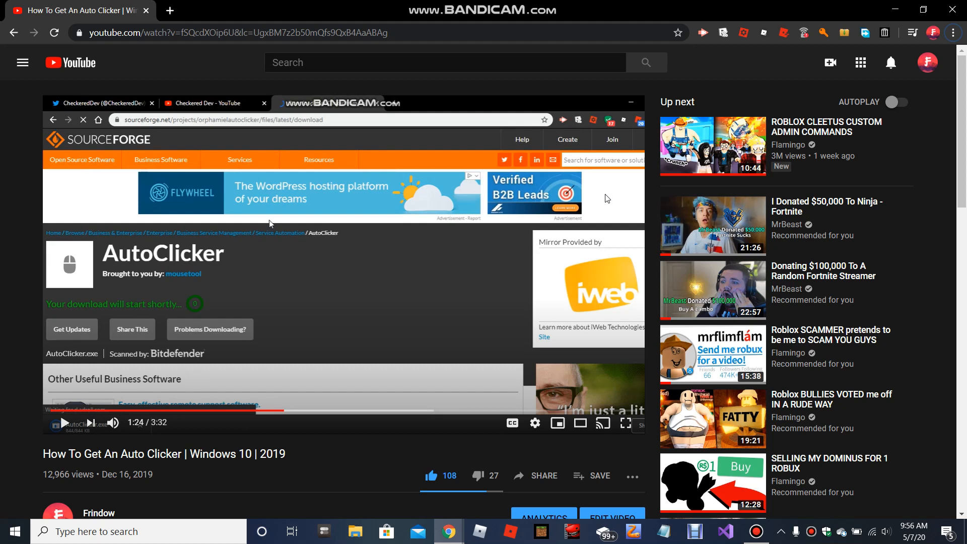
mouse_move(528, 176)
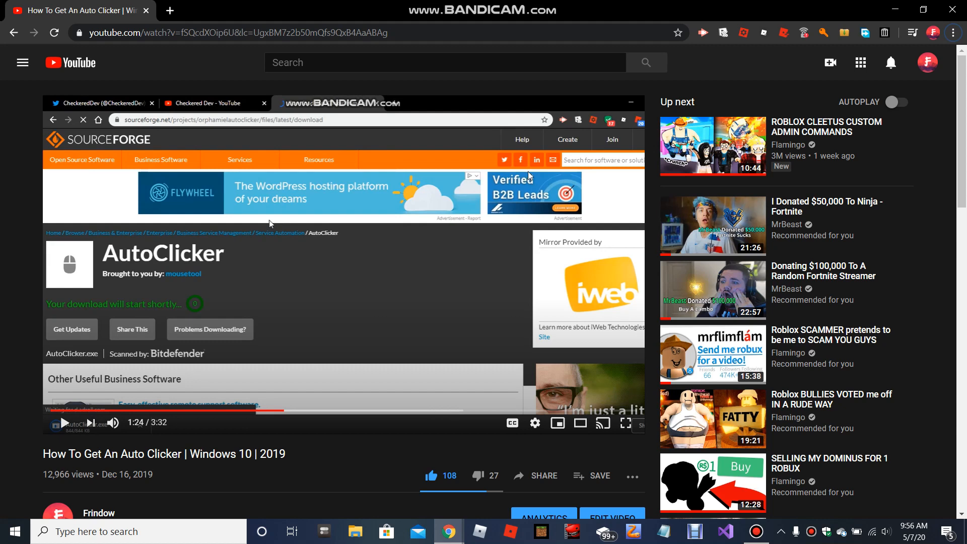
Scroll below the auto clicker tutorial video and expand its description to reveal the SourceForge link
scroll(down, 3)
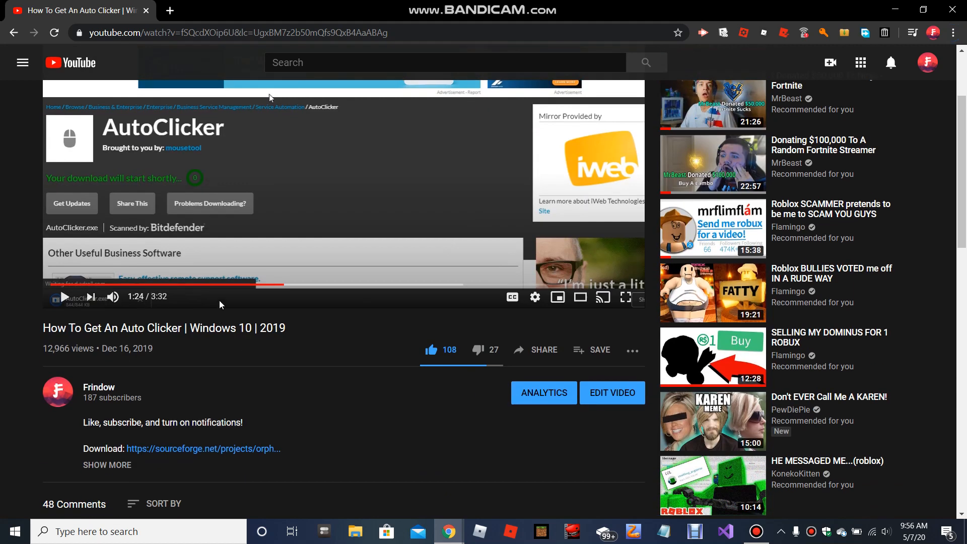
click(326, 284)
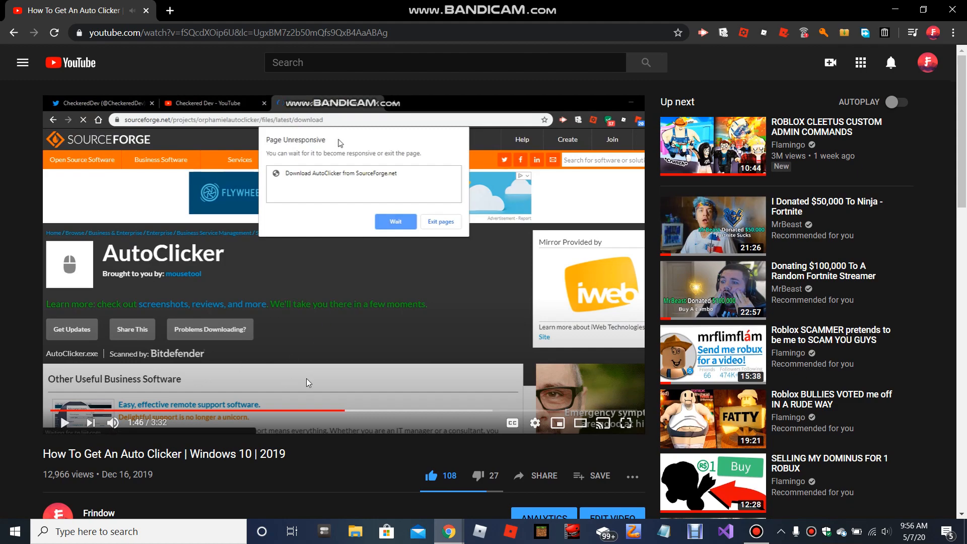
scroll(down, 3)
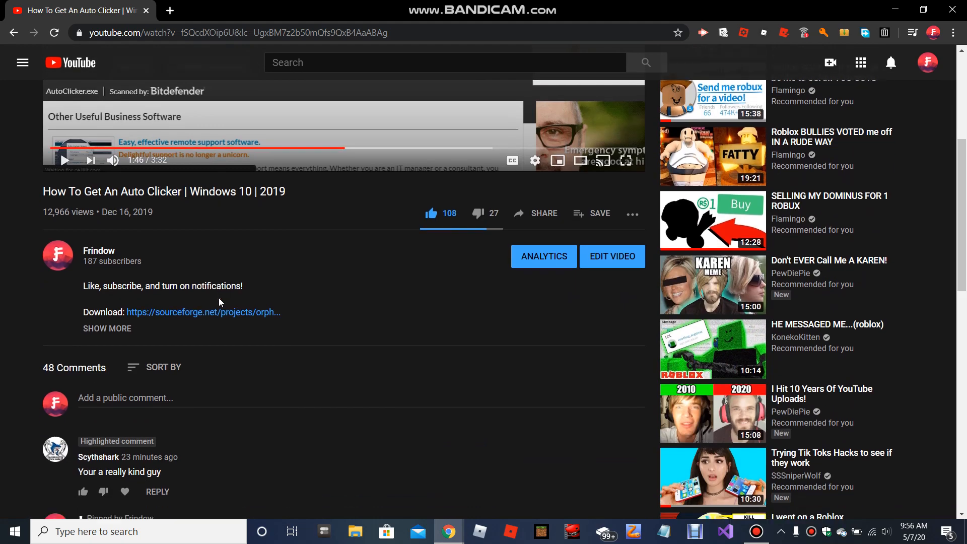
scroll(down, 3)
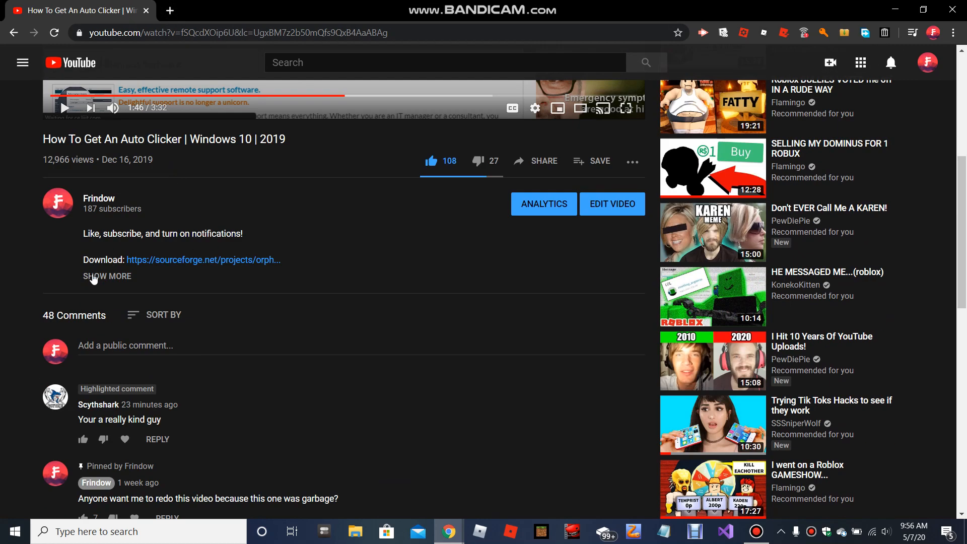
click(107, 275)
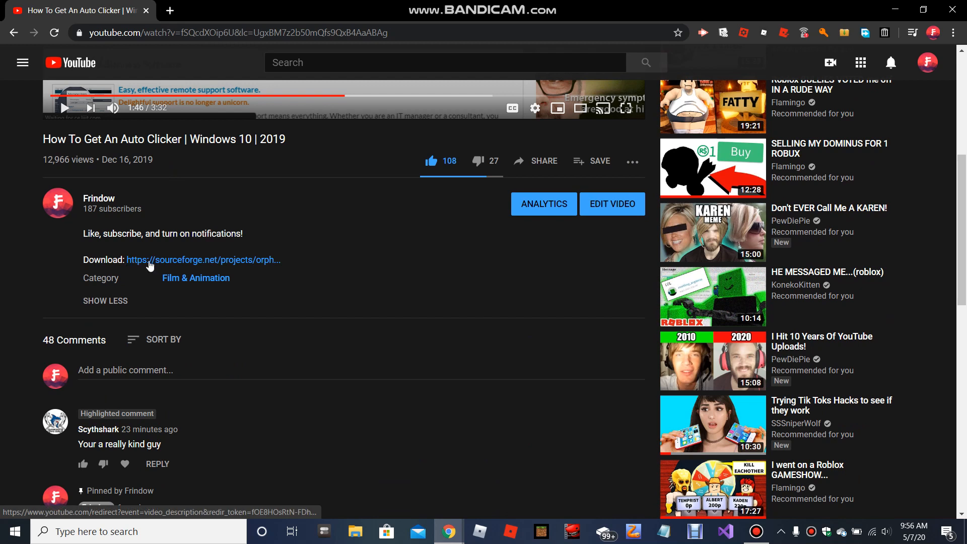
Follow the link to SourceForge and download AutoClicker.exe from the project page
click(202, 260)
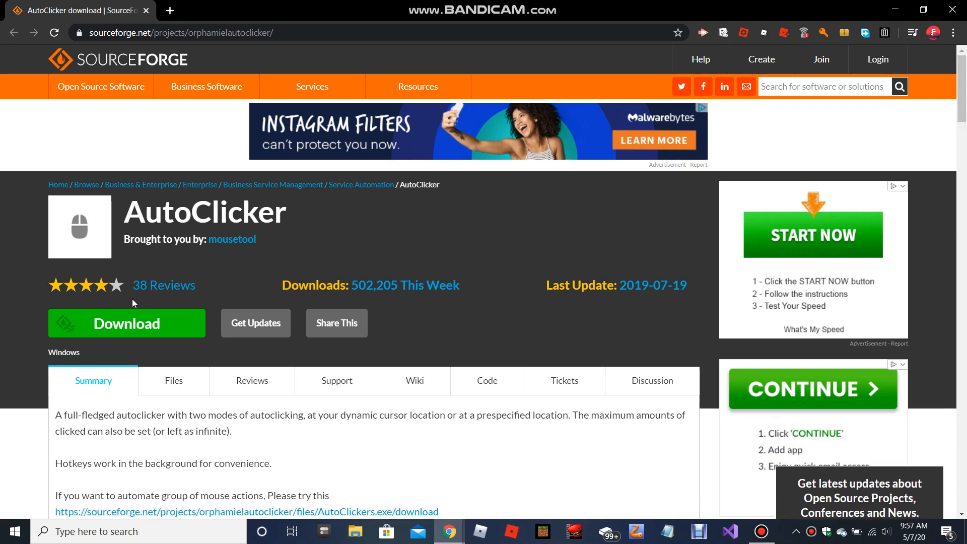
mouse_move(114, 327)
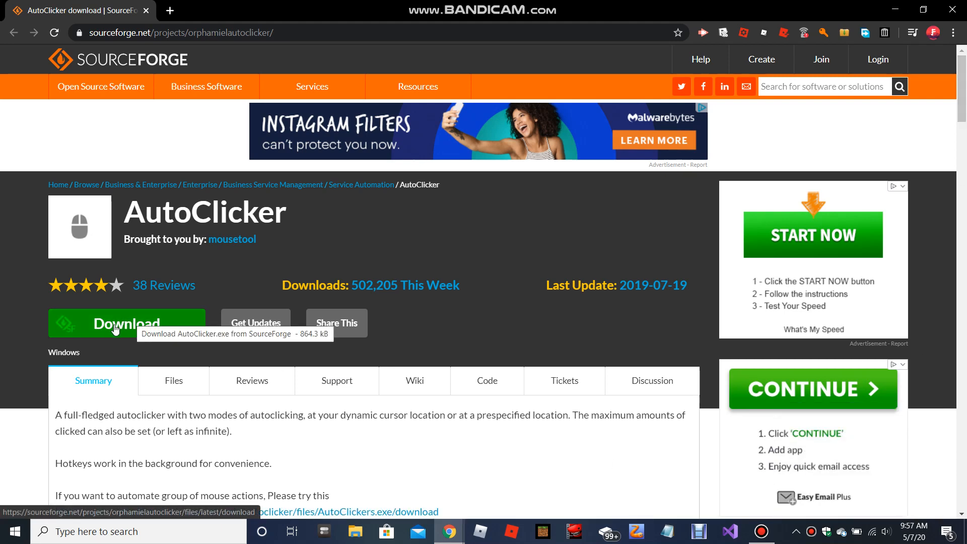
mouse_move(114, 346)
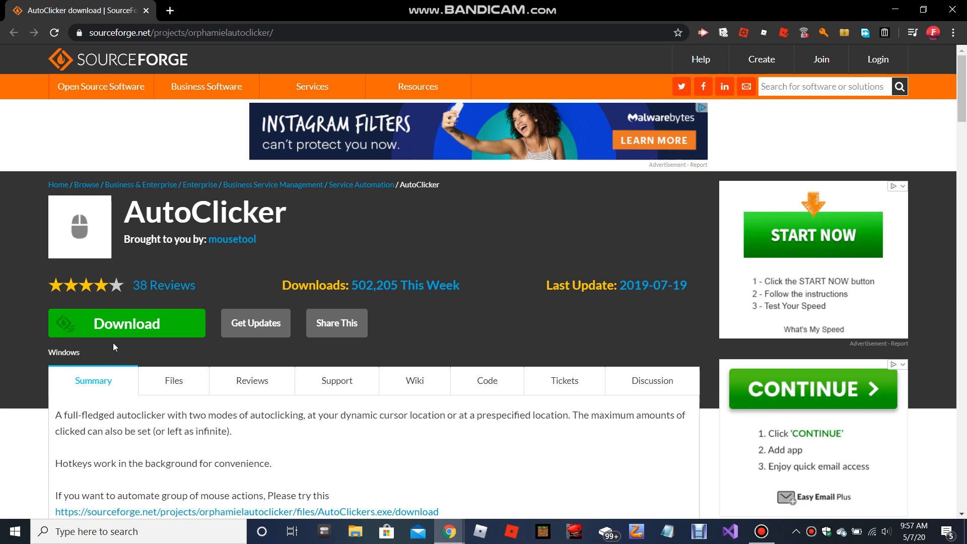
click(127, 323)
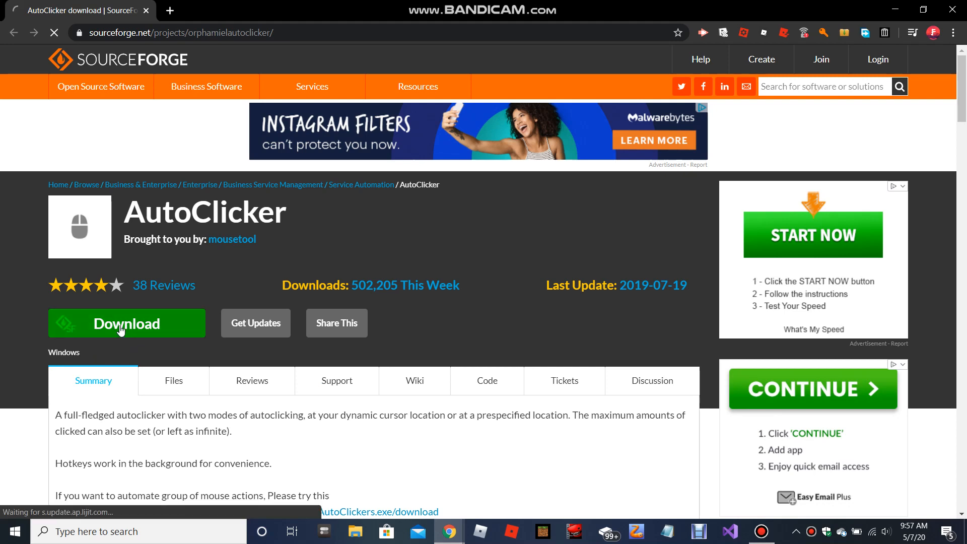
click(127, 323)
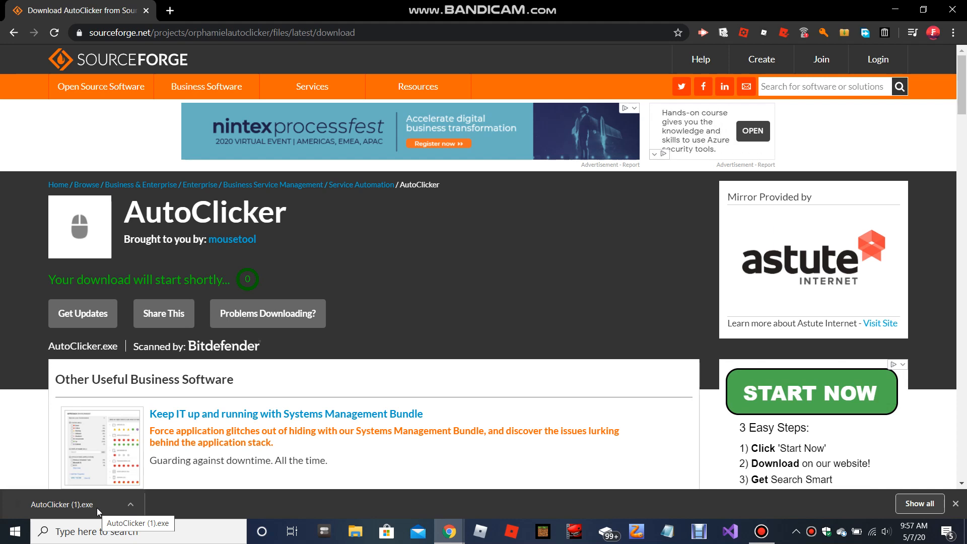
mouse_move(268, 494)
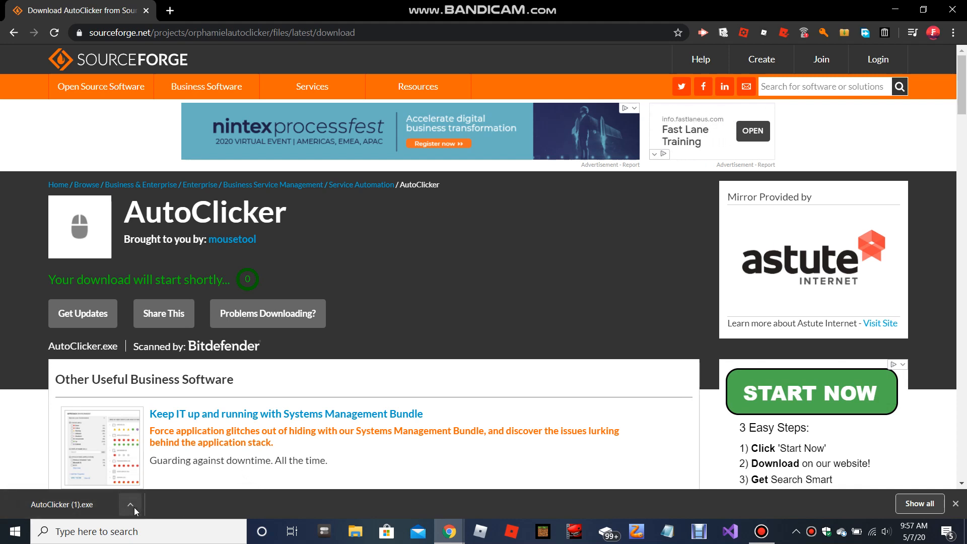
mouse_move(156, 475)
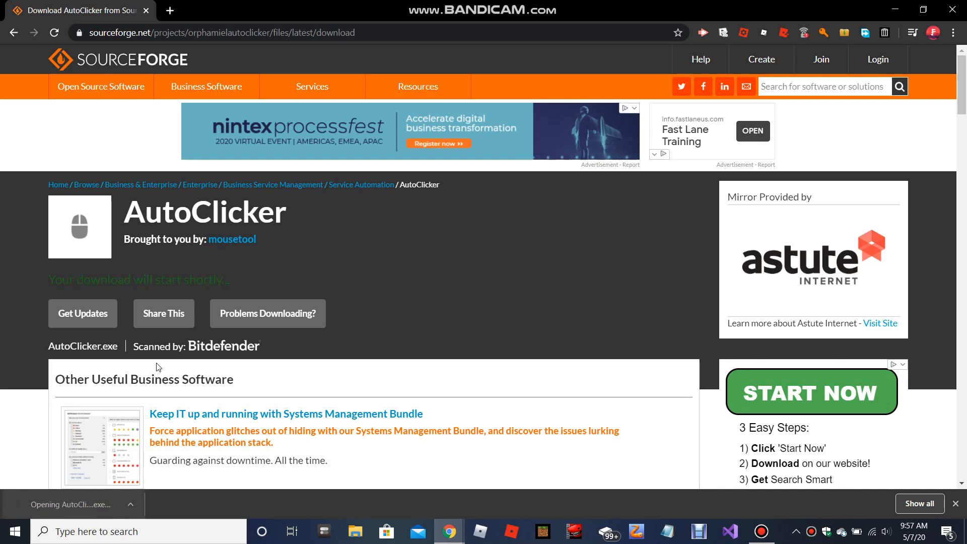
Launch AutoClicker.exe and edit the click interval boxes, entering 5 in the minutes field
click(79, 504)
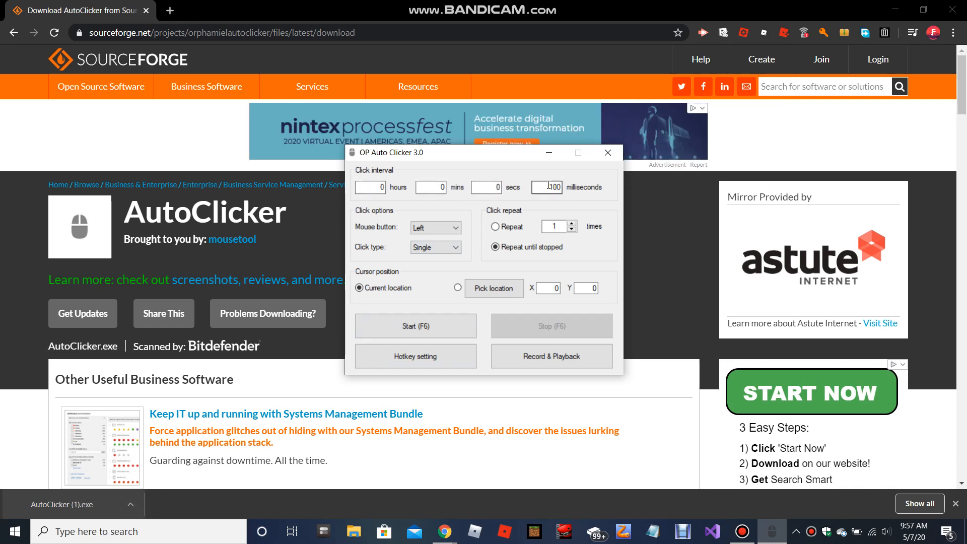
triple_click(546, 187)
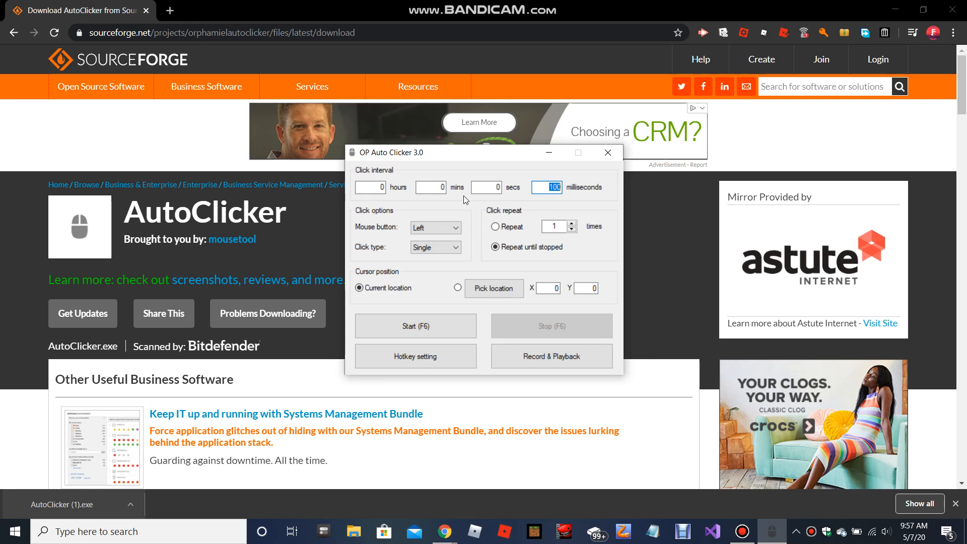
click(430, 186)
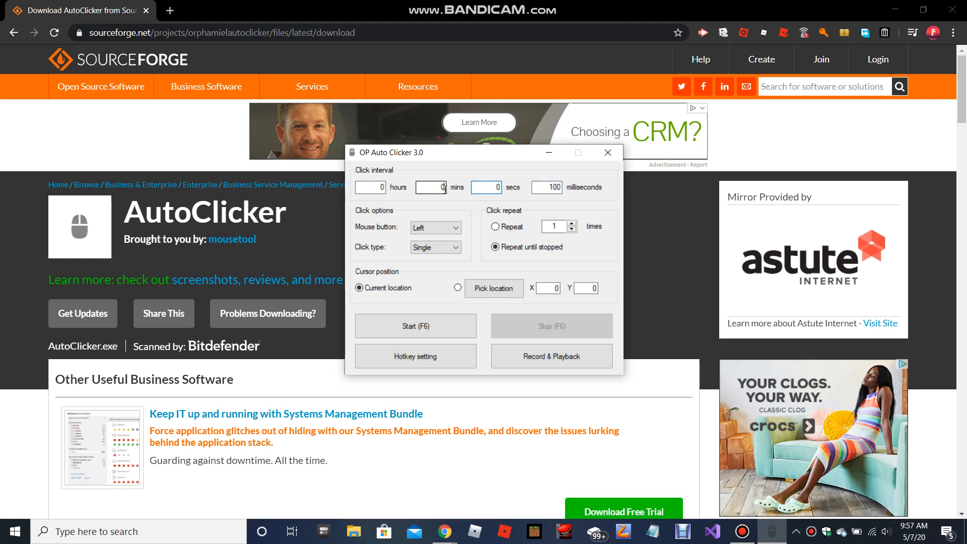
click(431, 187)
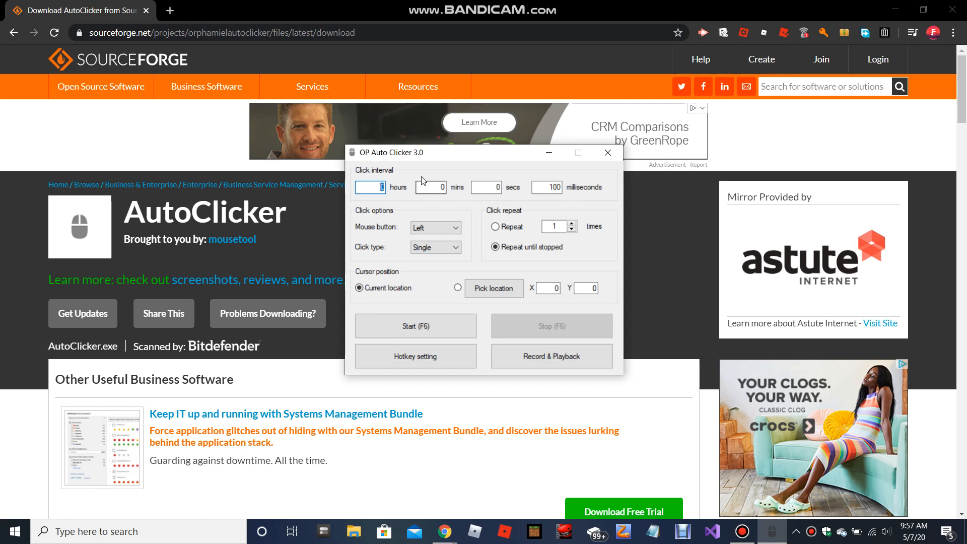
click(432, 186)
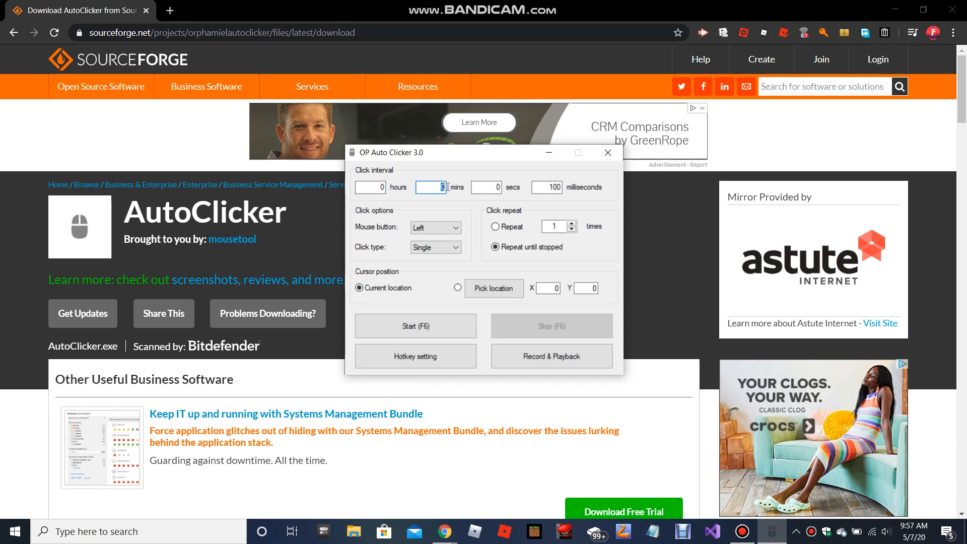
text(5)
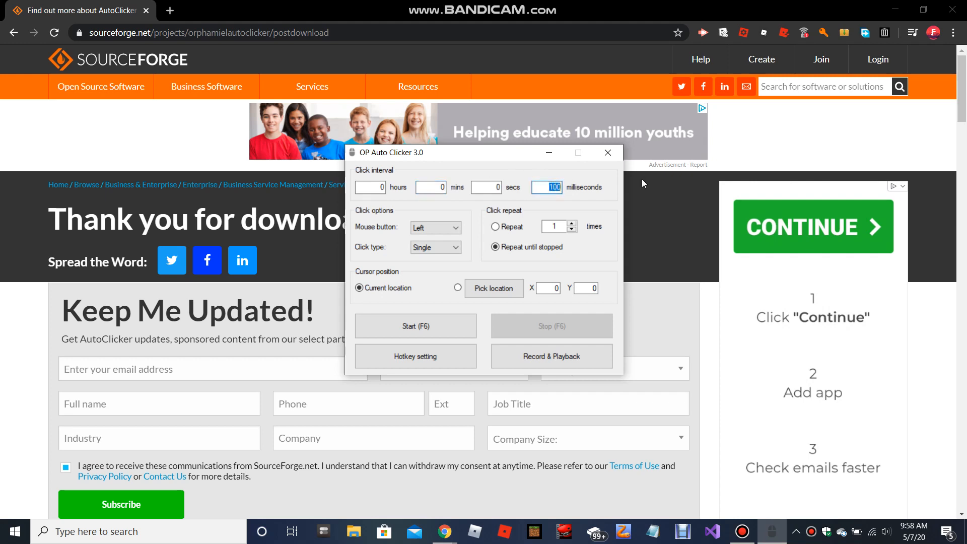
Look through the Mouse button options and briefly pick the right button
click(435, 227)
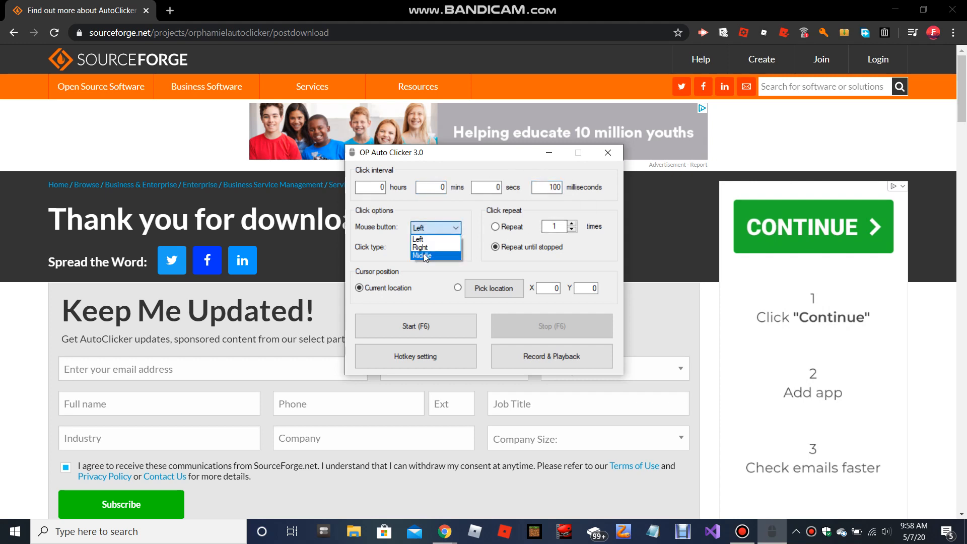
click(420, 247)
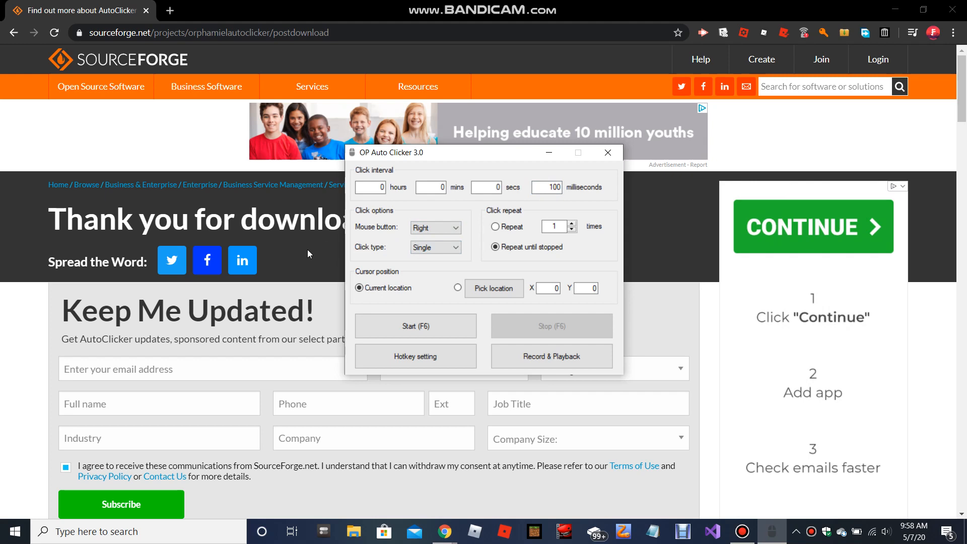
right_click(308, 253)
text(1)
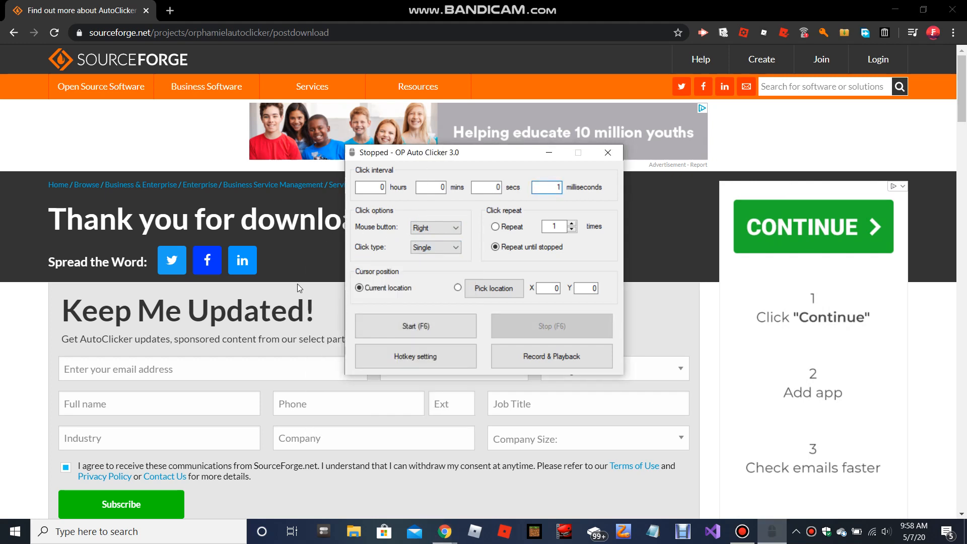
right_click(299, 286)
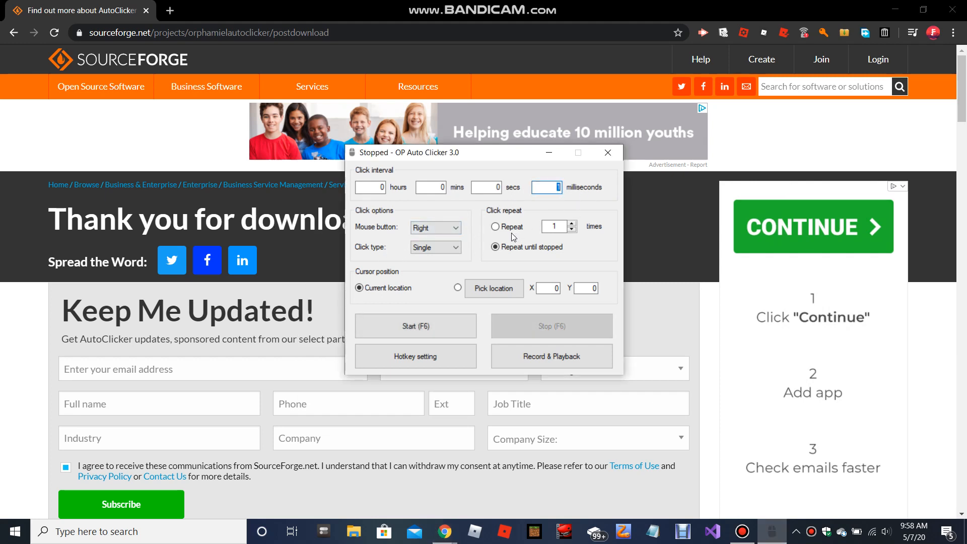
click(494, 226)
text(000)
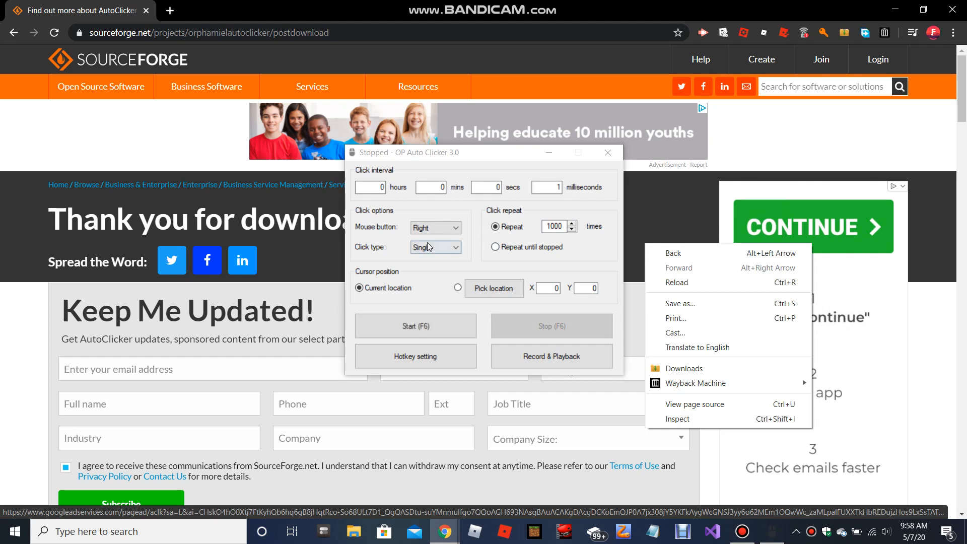
Set the left mouse button, Double click type, and Repeat until stopped
click(431, 247)
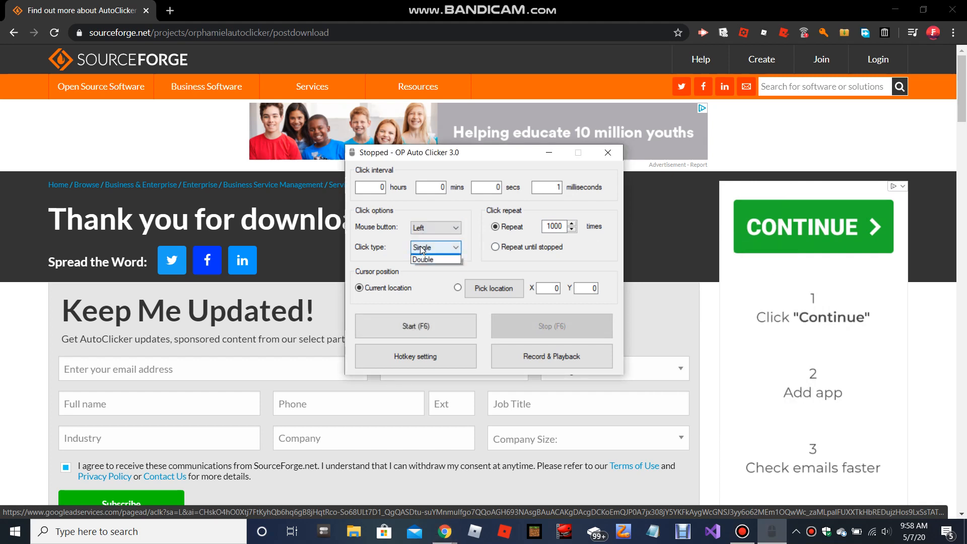
click(431, 247)
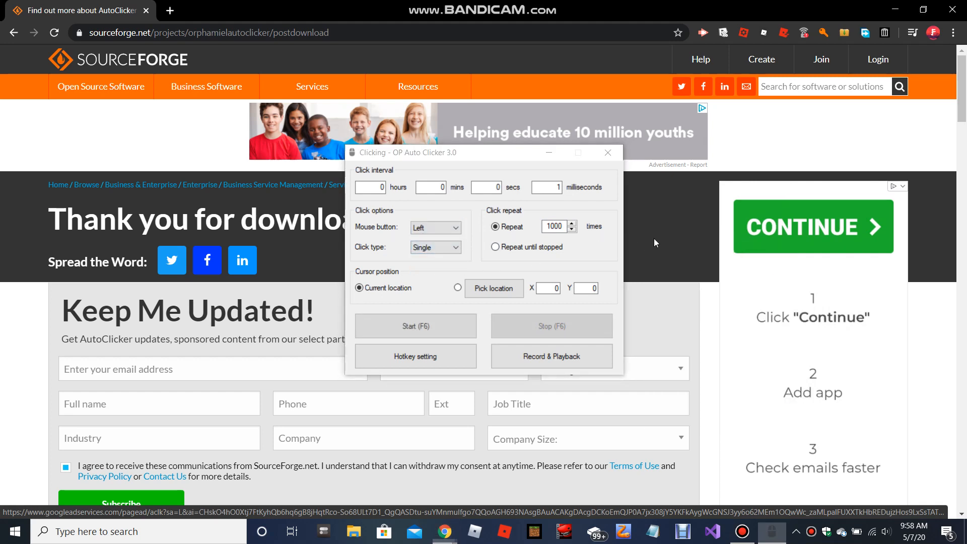
click(433, 247)
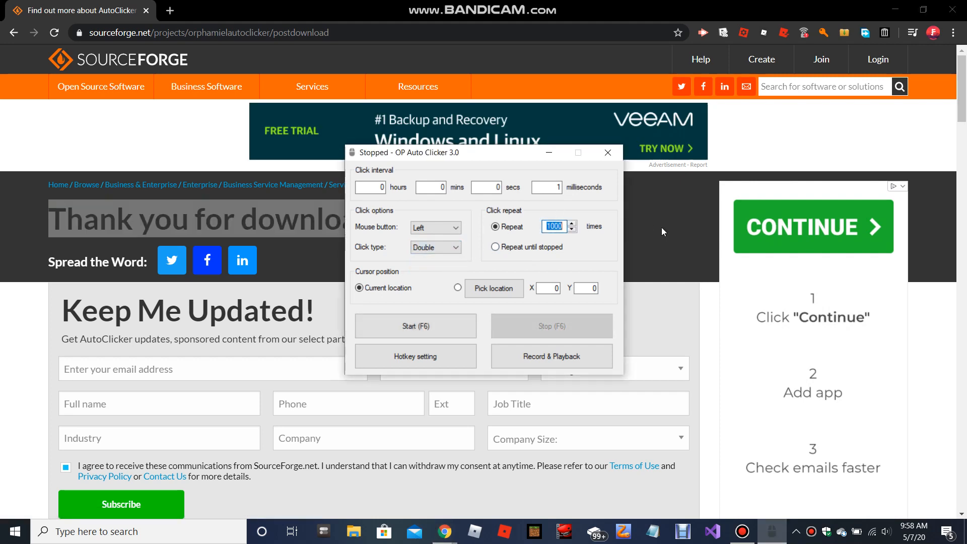
click(495, 247)
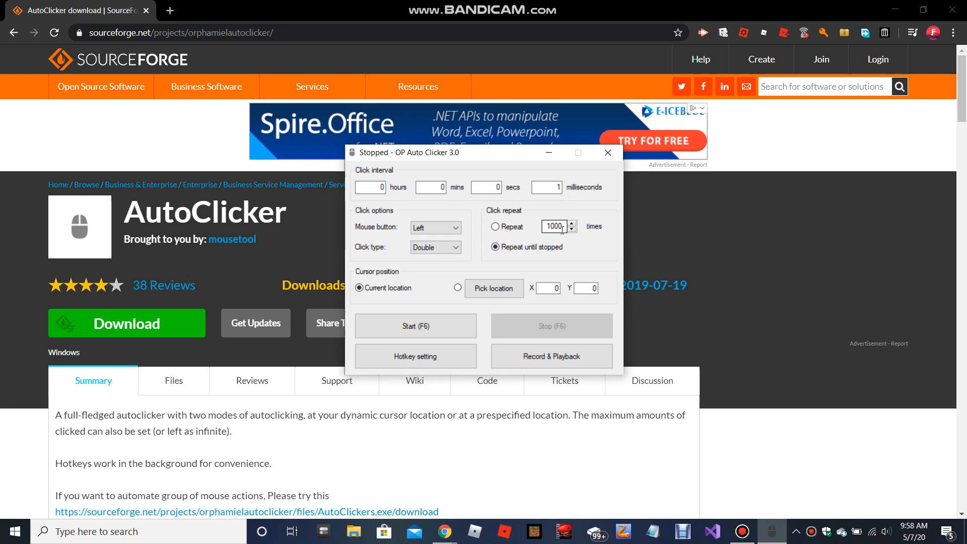
Search 'click test' and run the clickspeedtest.com trial, scoring 17 CPS
click(415, 325)
text(cl)
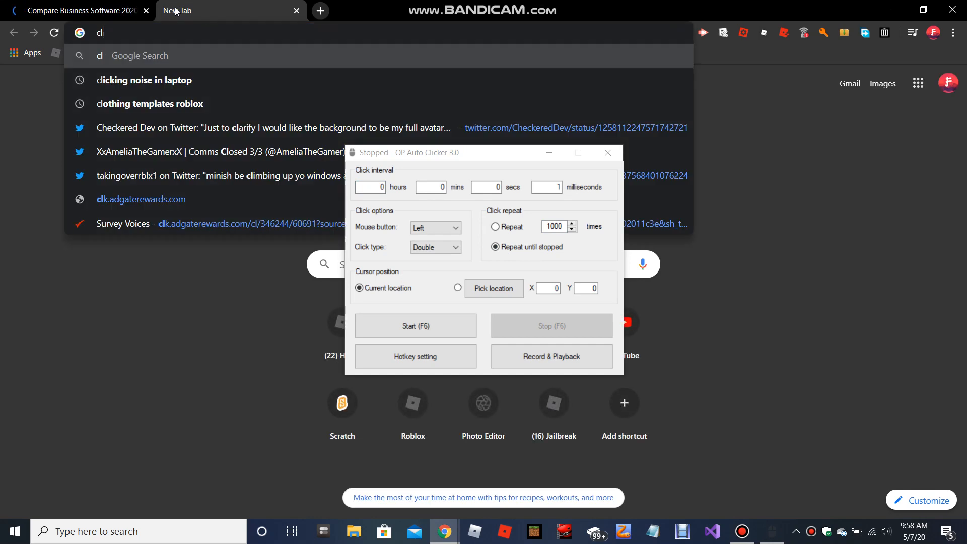
key(Return)
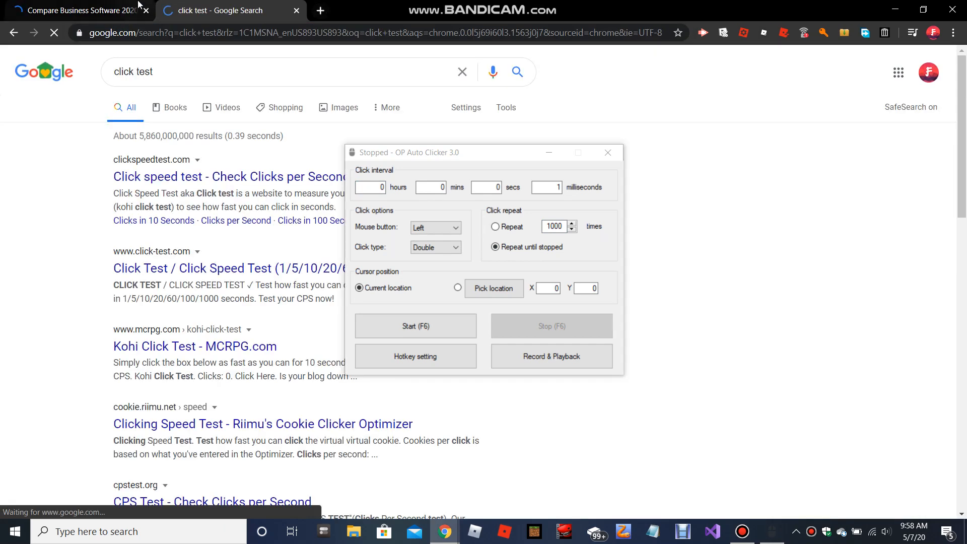
click(145, 10)
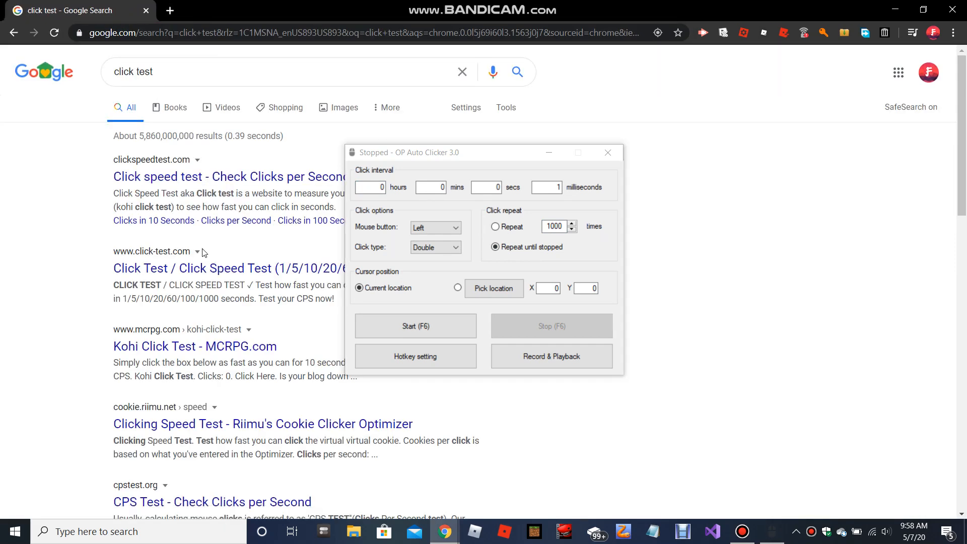
click(228, 177)
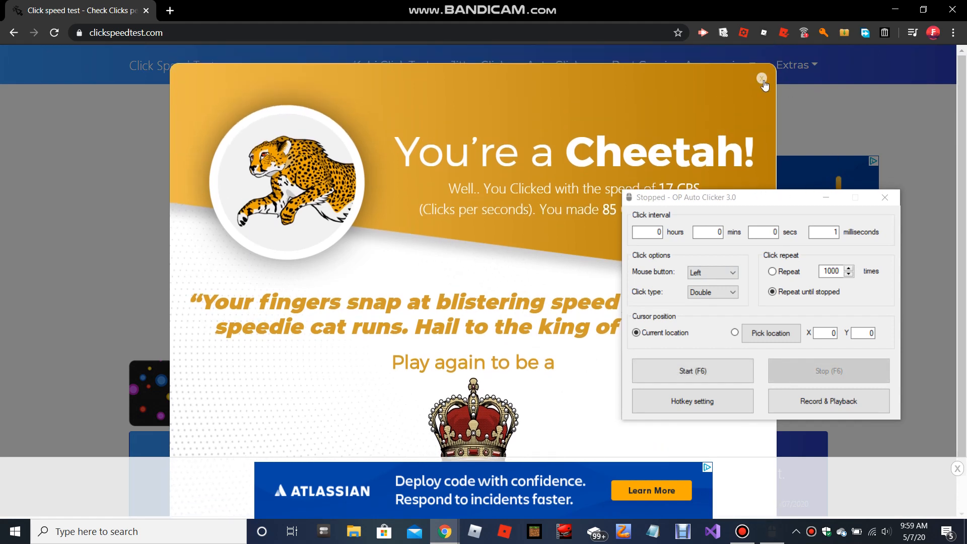
click(763, 81)
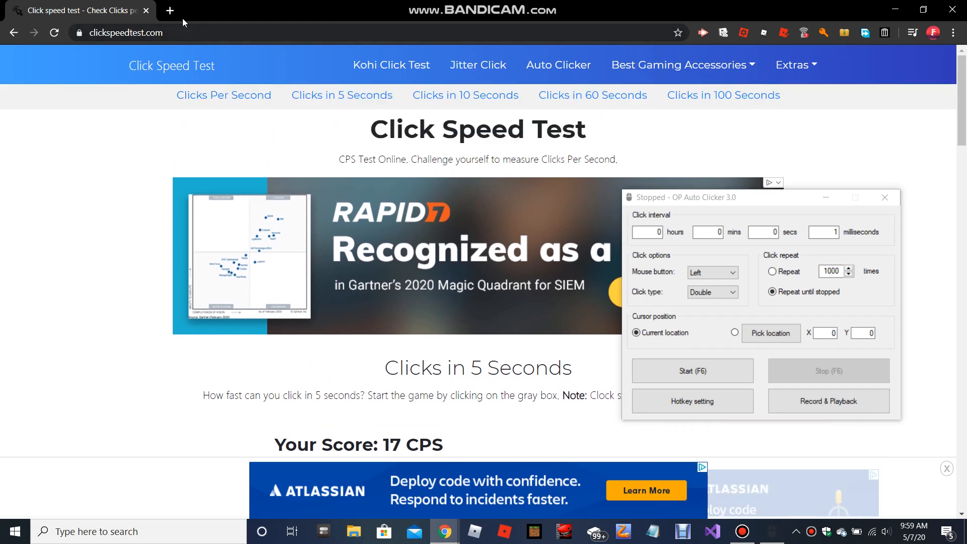
click(169, 10)
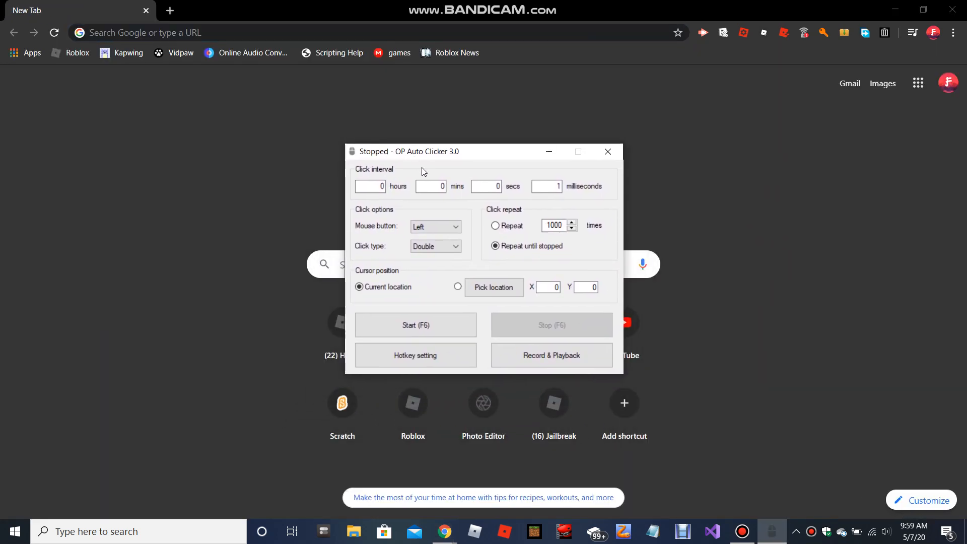
mouse_move(455, 159)
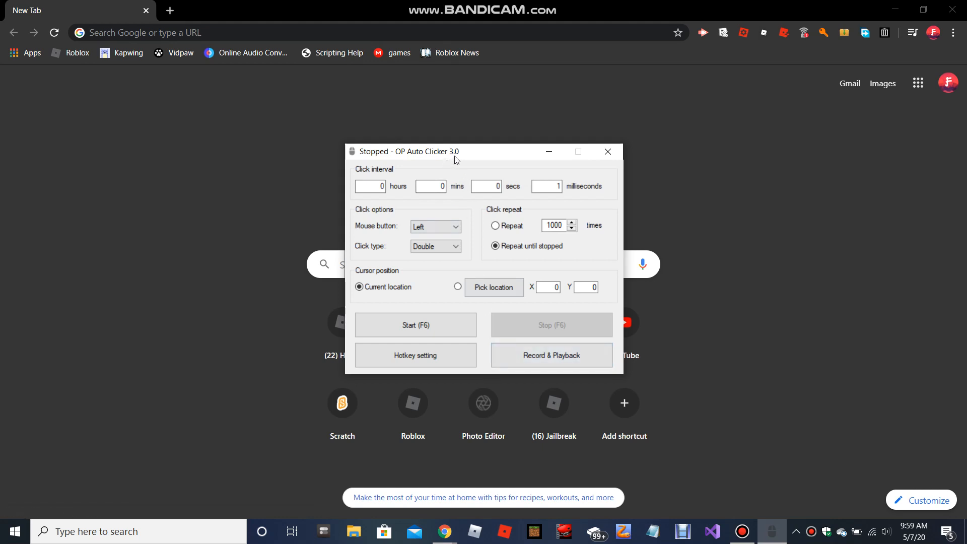
Drag the clicker window to the right side, then start clicking over the blank tab with F6
drag(407, 151, 454, 165)
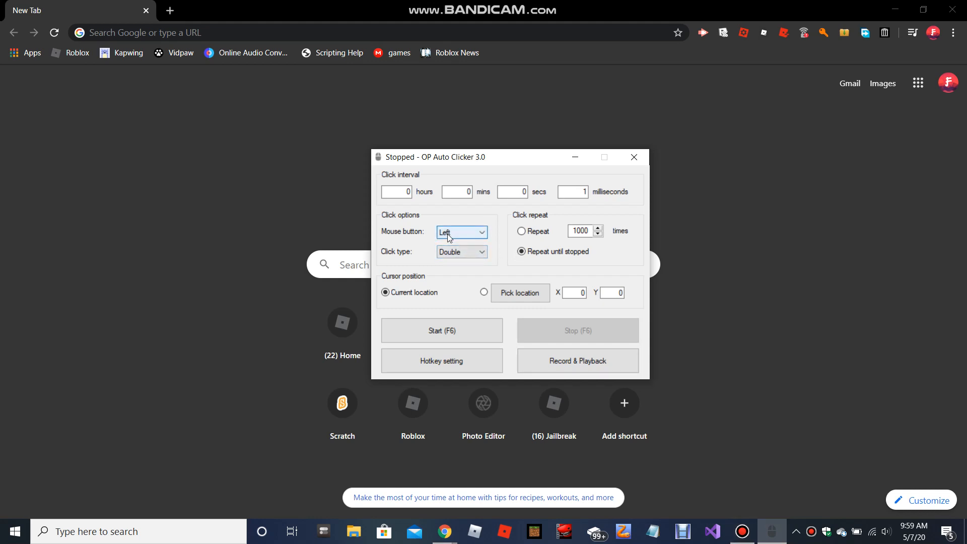
mouse_move(254, 67)
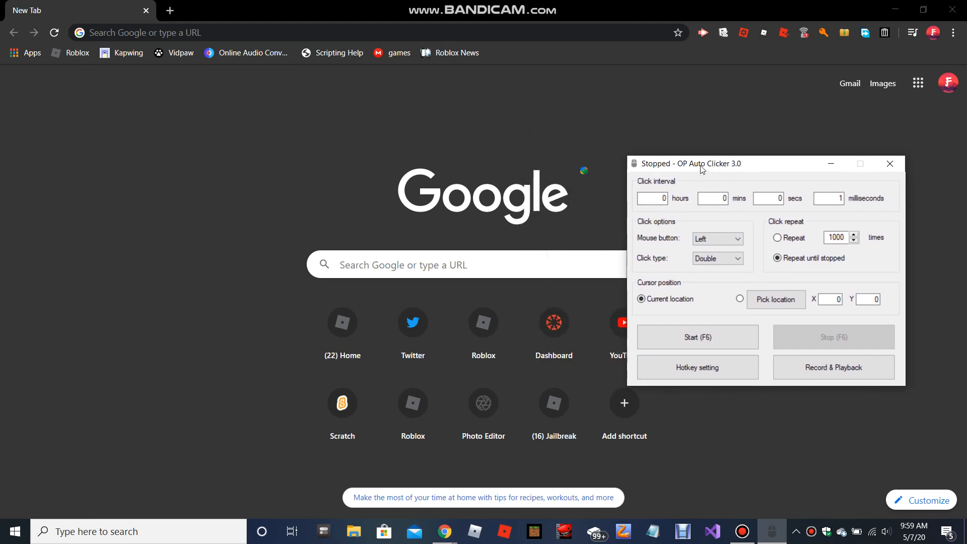
drag(691, 163, 733, 168)
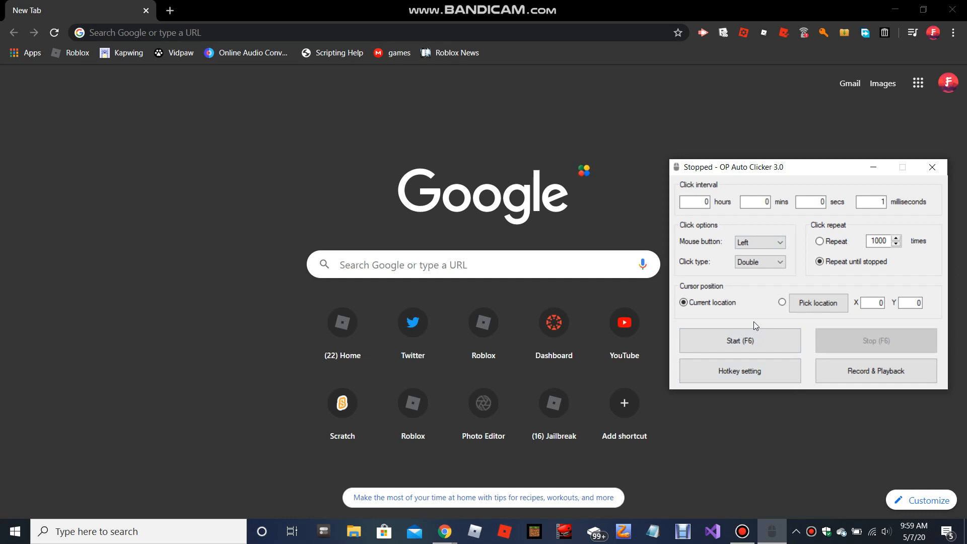
mouse_move(652, 173)
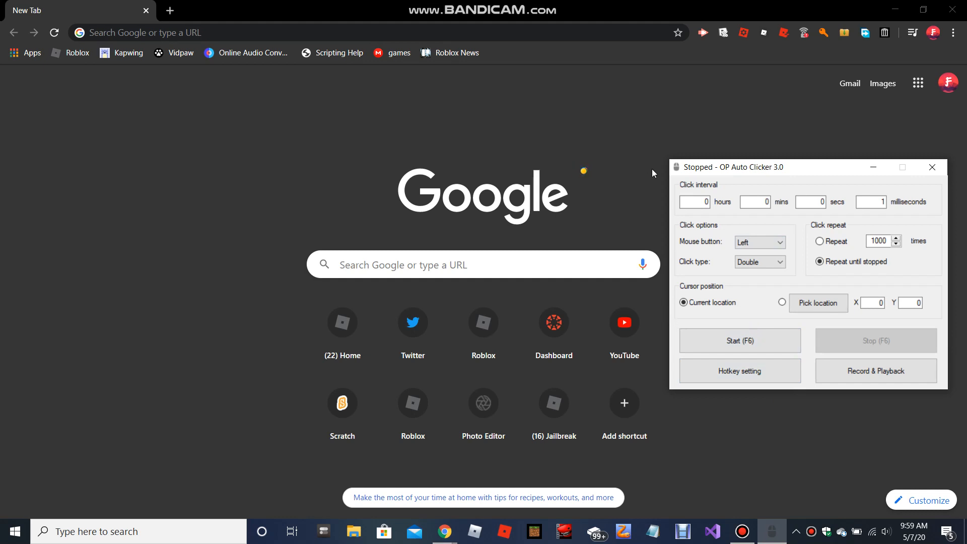
click(739, 340)
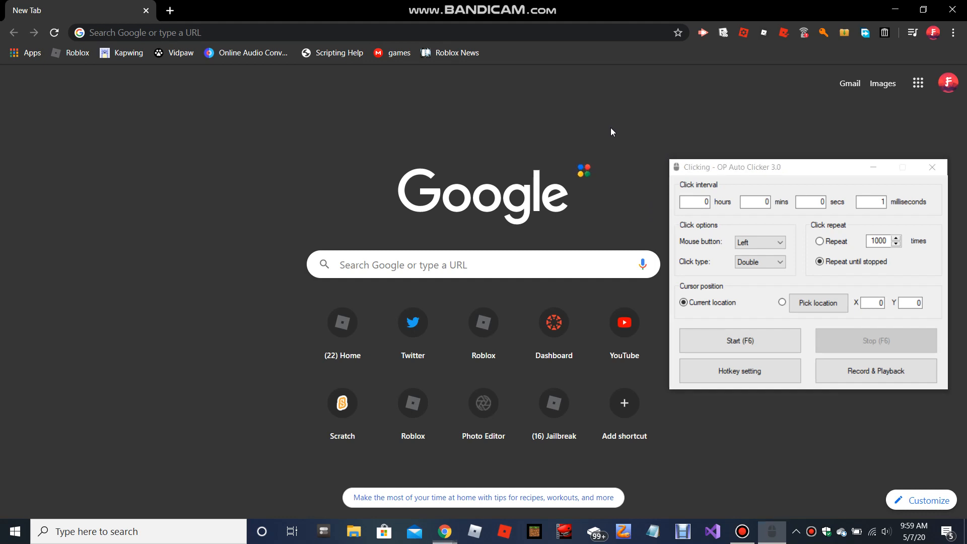
key(f6)
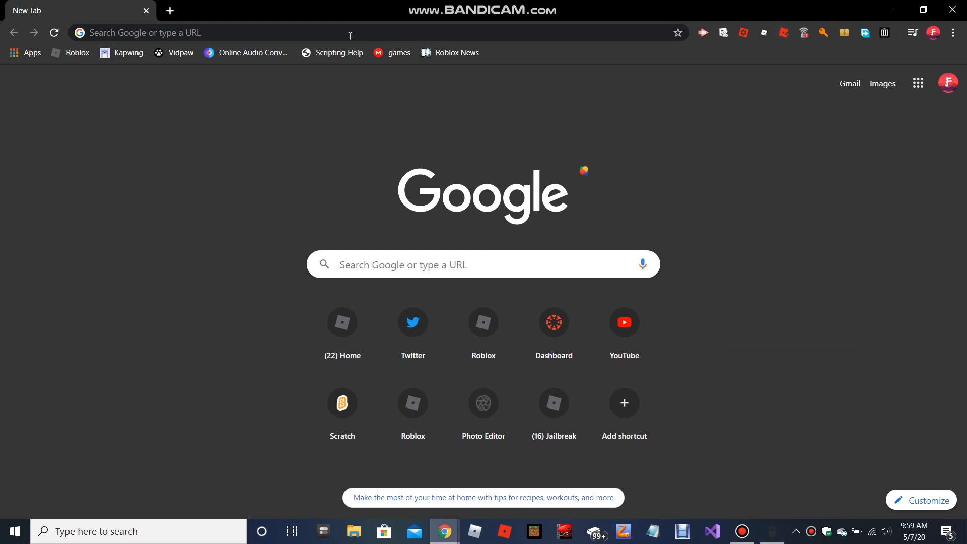
mouse_move(198, 190)
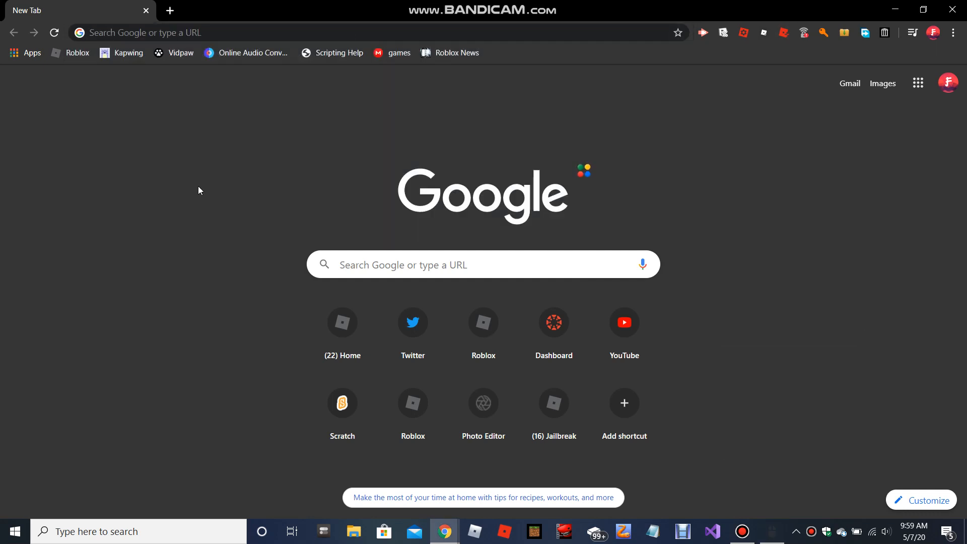
mouse_move(775, 531)
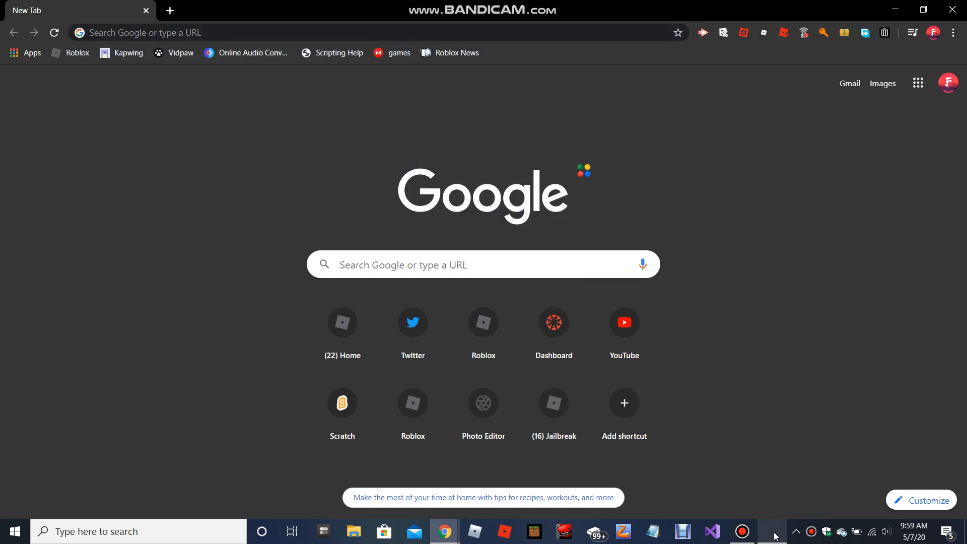
Restore the OP Auto Clicker window from the taskbar
click(771, 531)
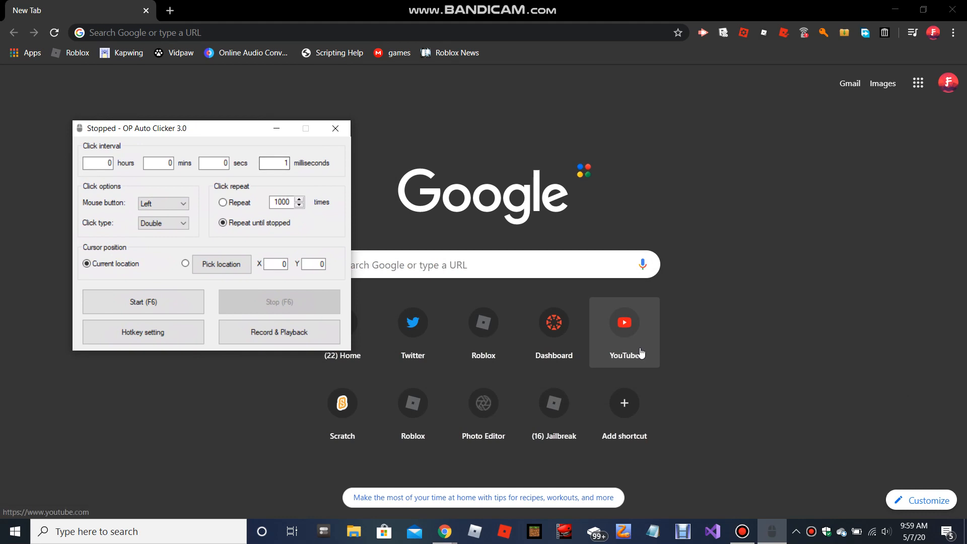
mouse_move(299, 298)
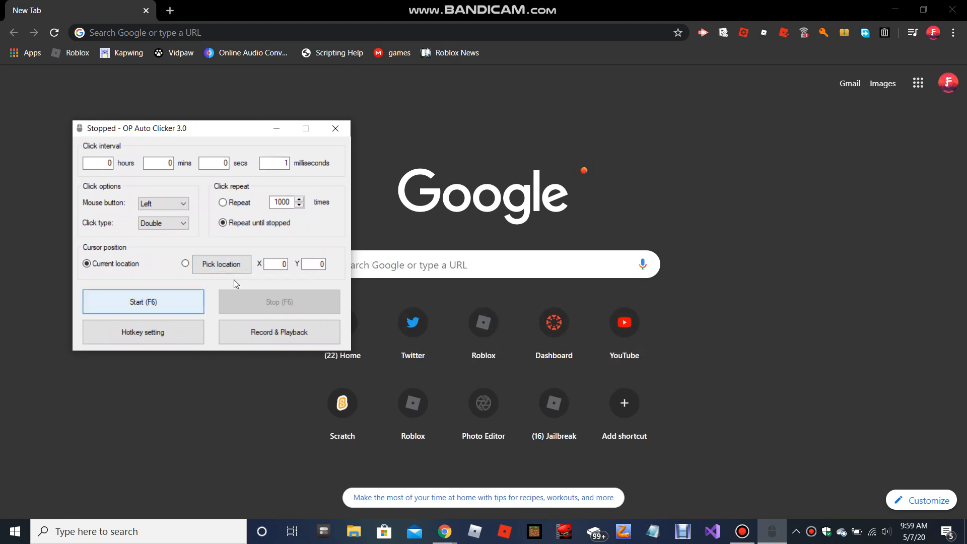
mouse_move(700, 349)
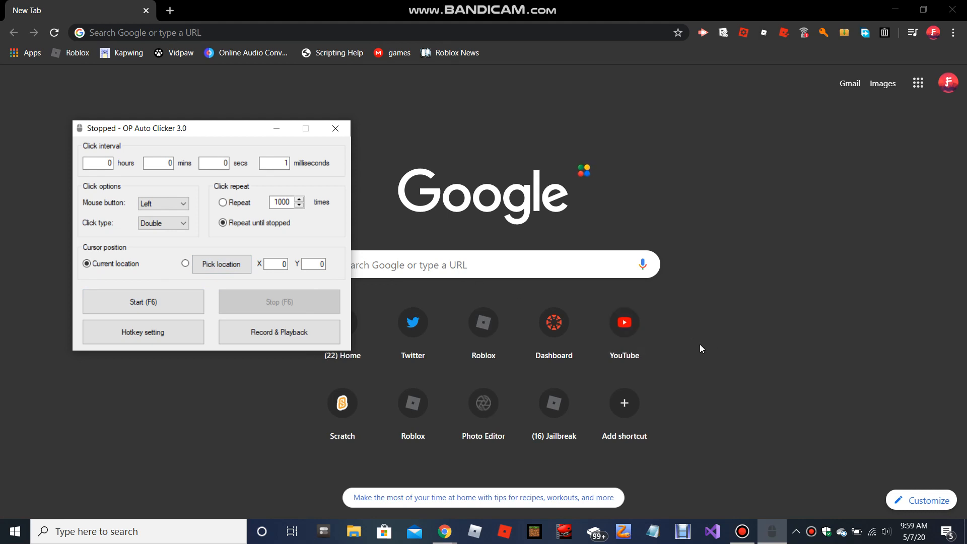